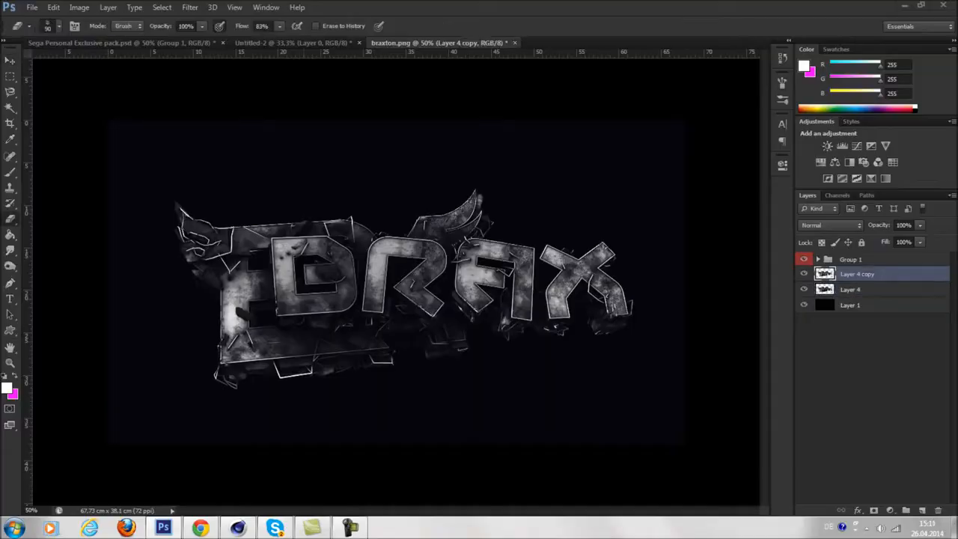
Duplicate the BRAX render layer and bring the copies into the 2014 YouTube banner template
key("ctrl+j")
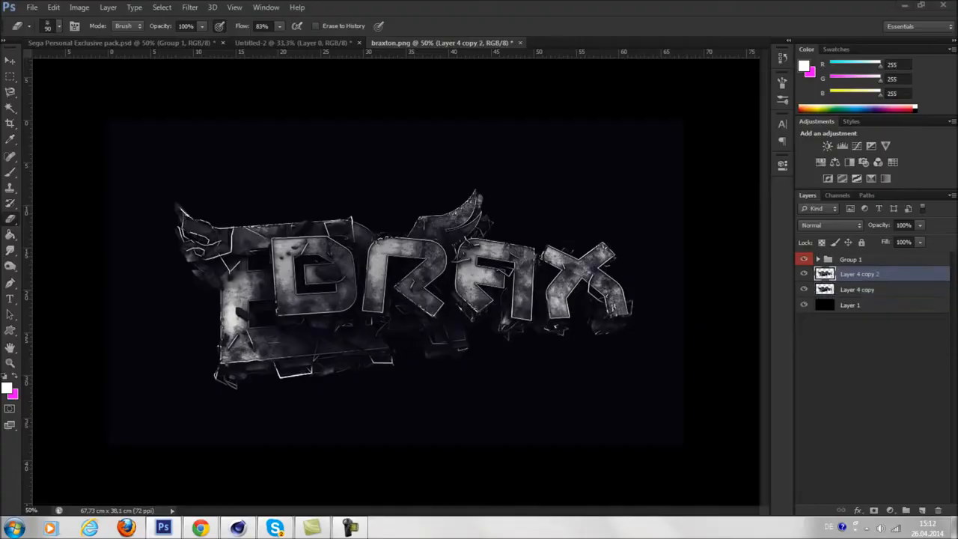
left_click(613, 43)
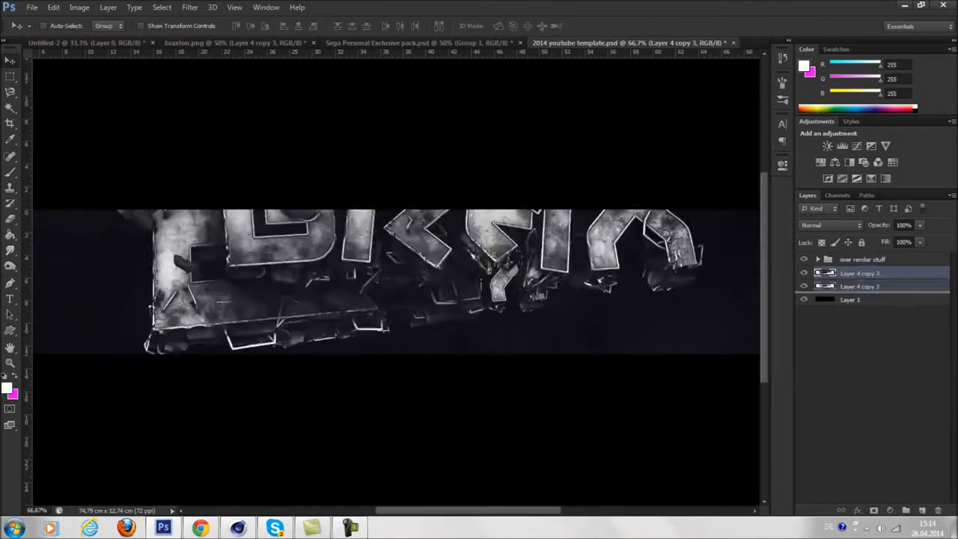
Add particle, spark and light layers around BRAX, hue-shifted to blue and red
left_click(419, 42)
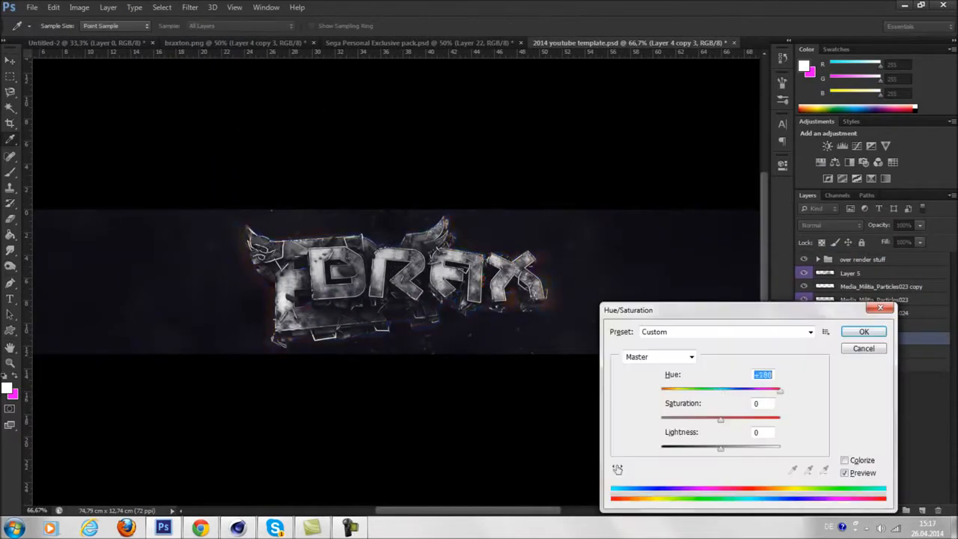
left_click(863, 331)
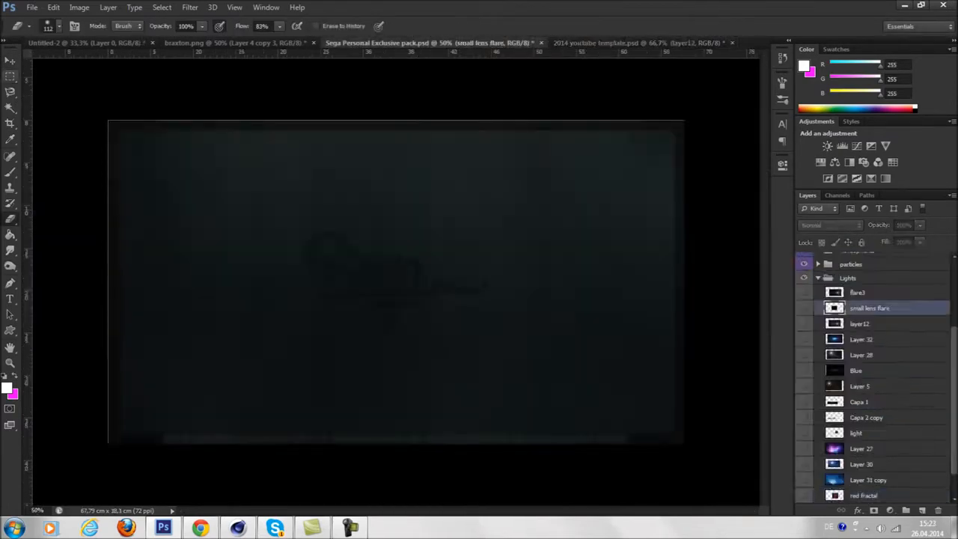
left_click(606, 42)
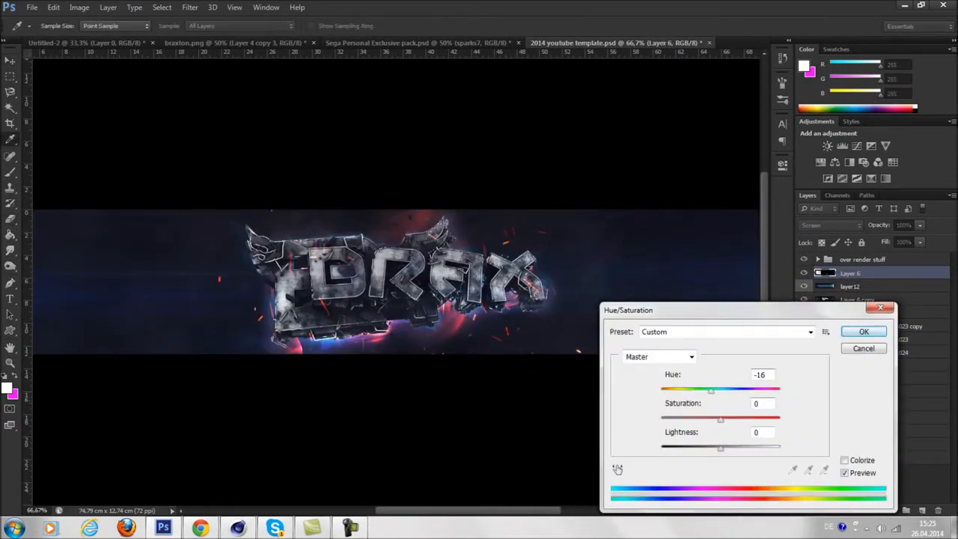
left_click(863, 331)
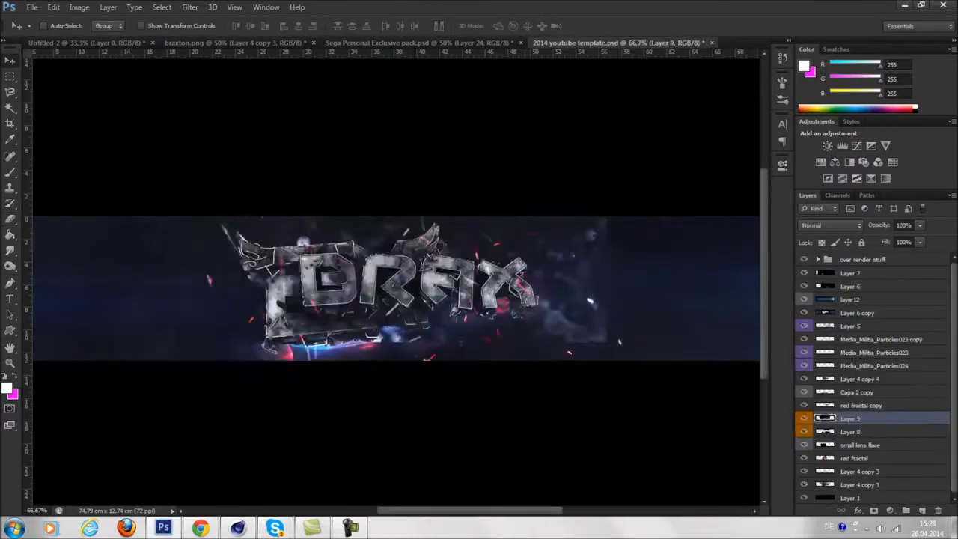
Refine the BRAX effect layers, capture the banner with Lightshot and open its link
left_click(11, 299)
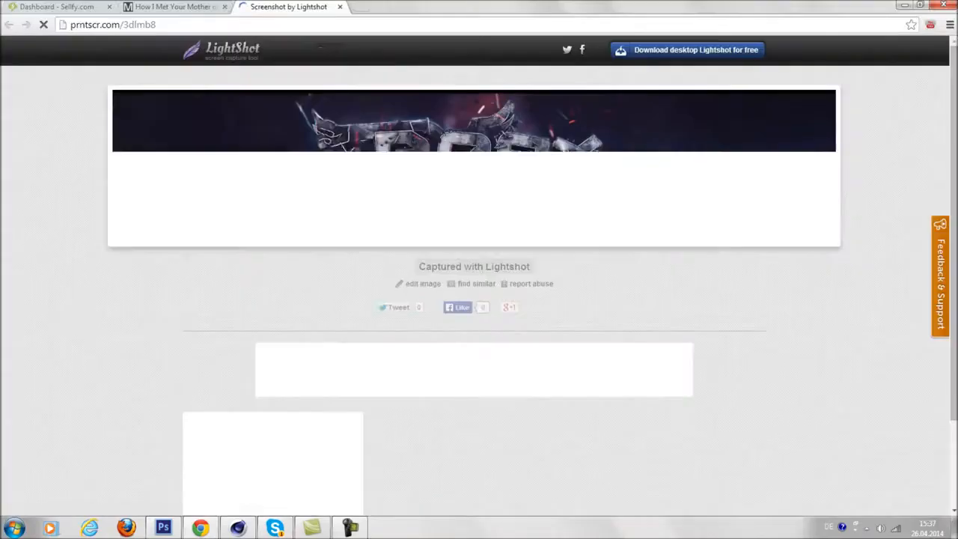
Close the prntscr.com tab and return to Photoshop with elegy.png open
left_click(275, 528)
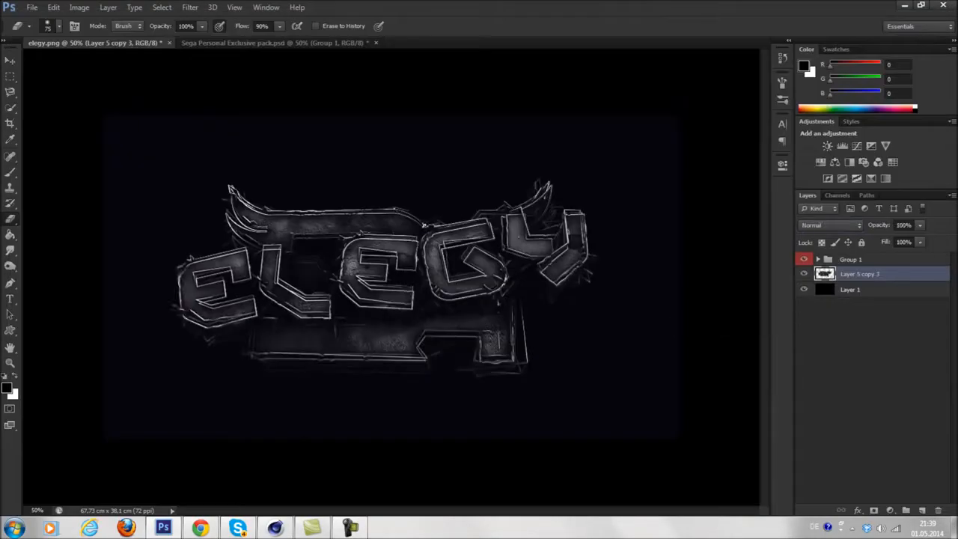
Place the ELEGY render with Screen-mode lights, sparks and ERA ELEGY / DESIGNED BY text
left_click(472, 43)
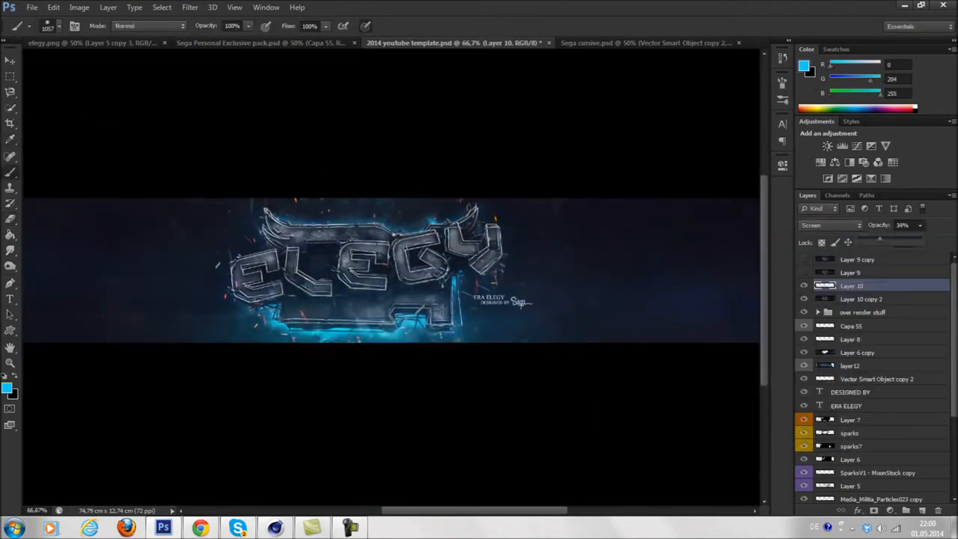
Open frights.png and make several copies of its render layer
left_click(79, 7)
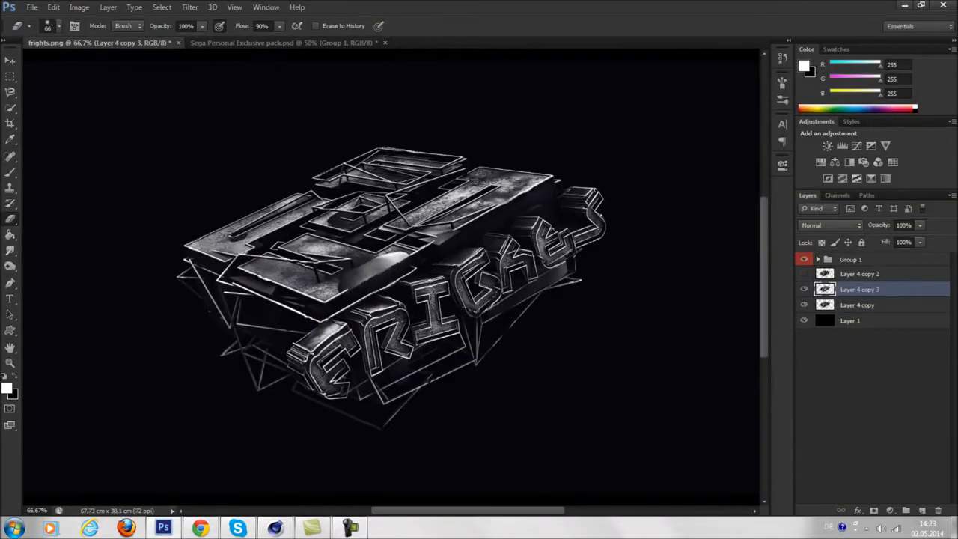
Put the FRIGHTS render in the template with particles and sparks from the resource pack
left_click(490, 42)
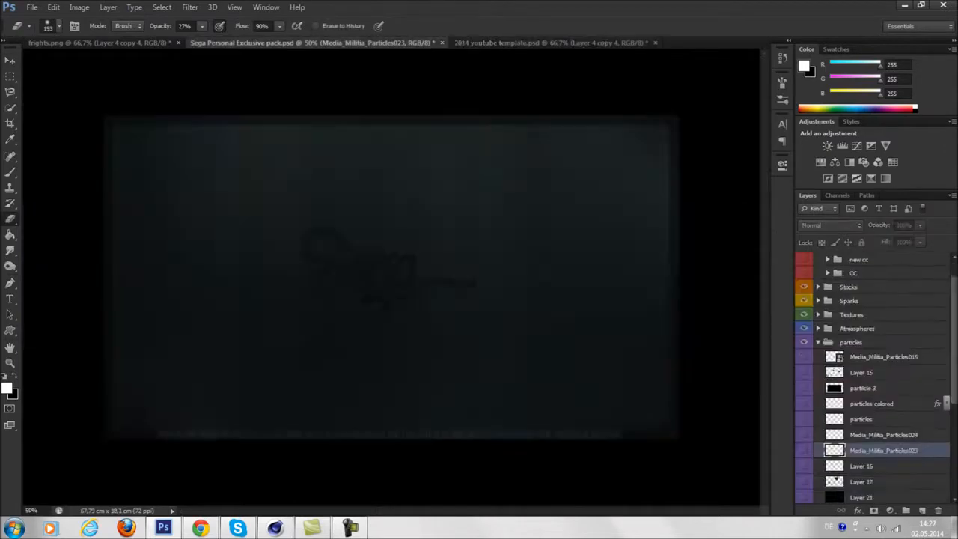
left_click(829, 226)
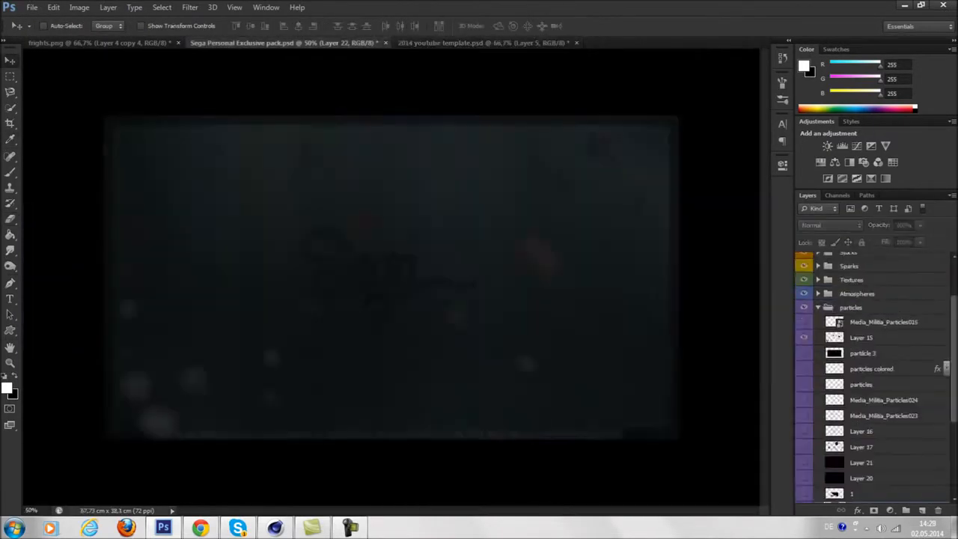
left_click(486, 42)
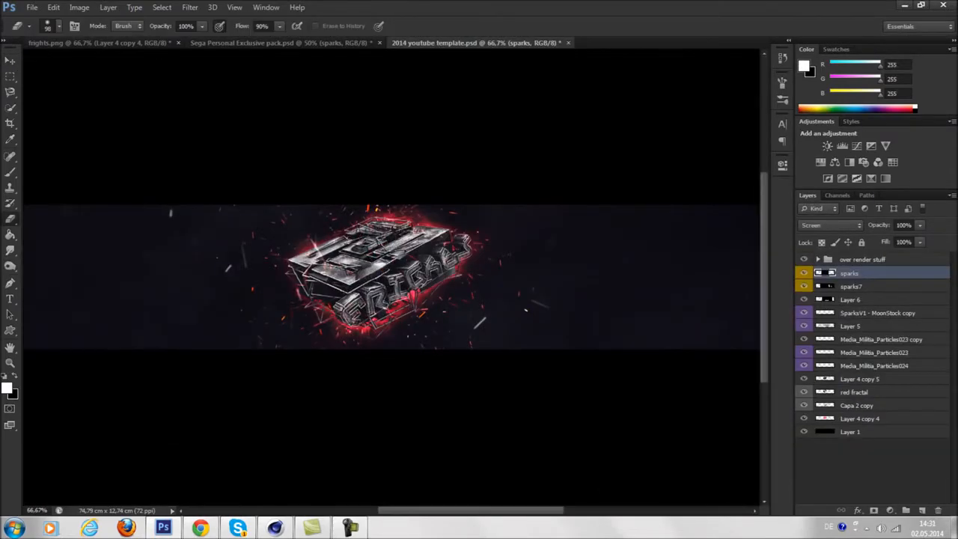
Copy more light layers in, add the Sega cursive signature, and open Skype
left_click(280, 42)
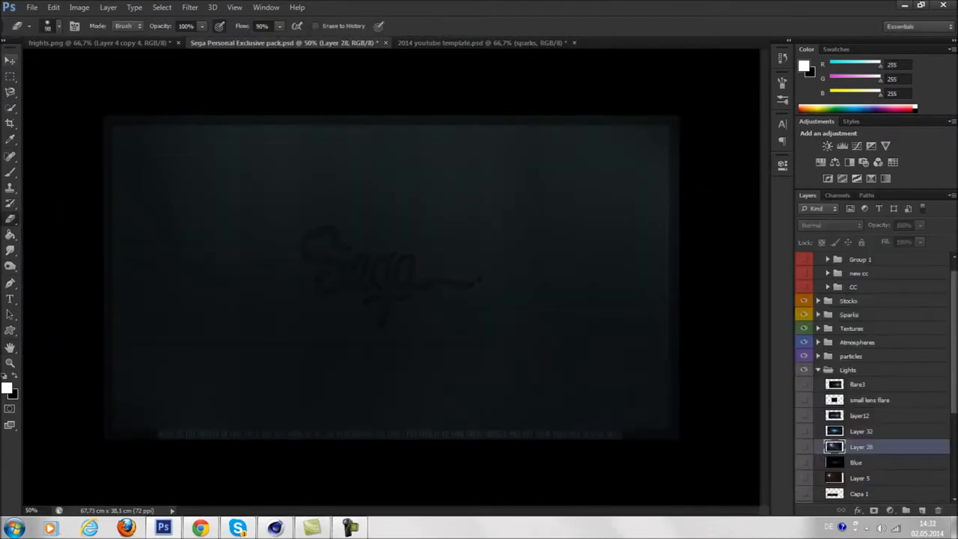
left_click(479, 43)
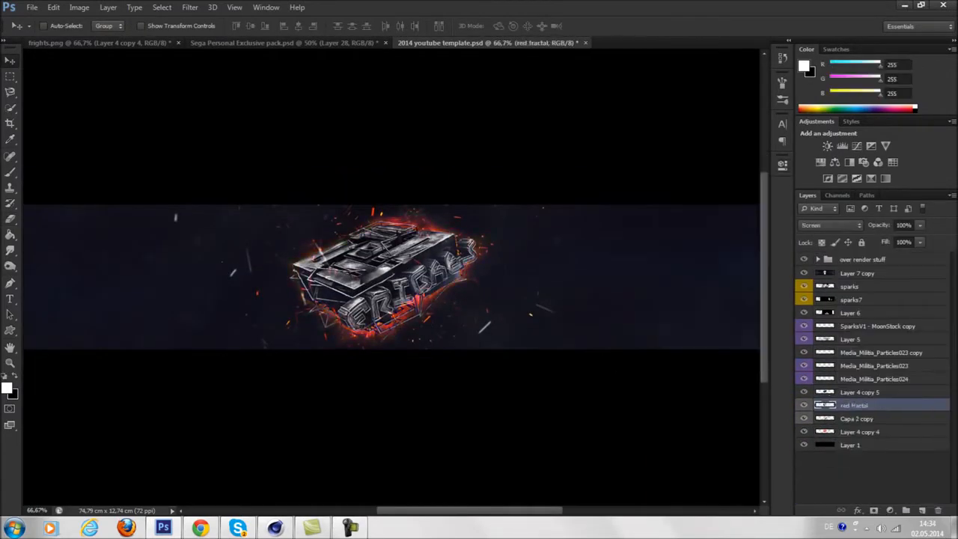
left_click(284, 43)
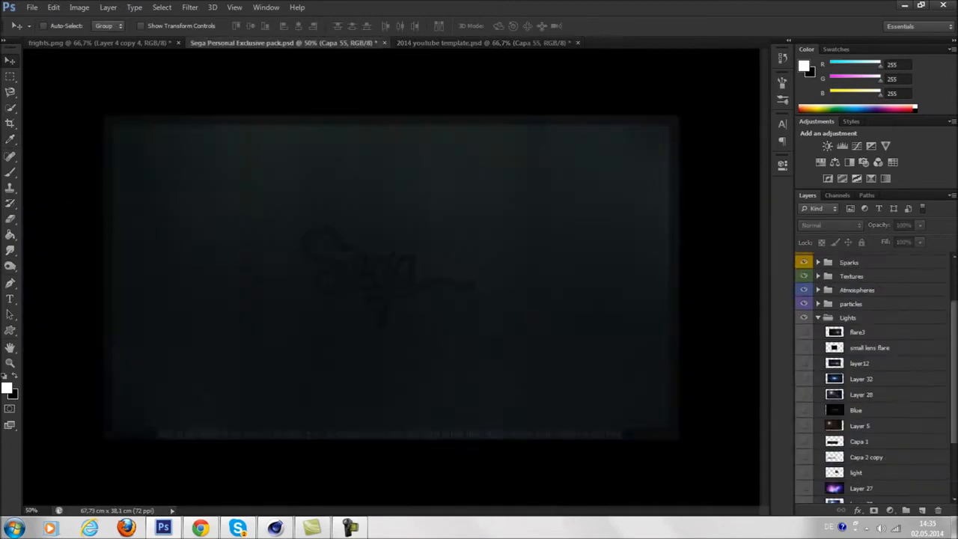
left_click(479, 43)
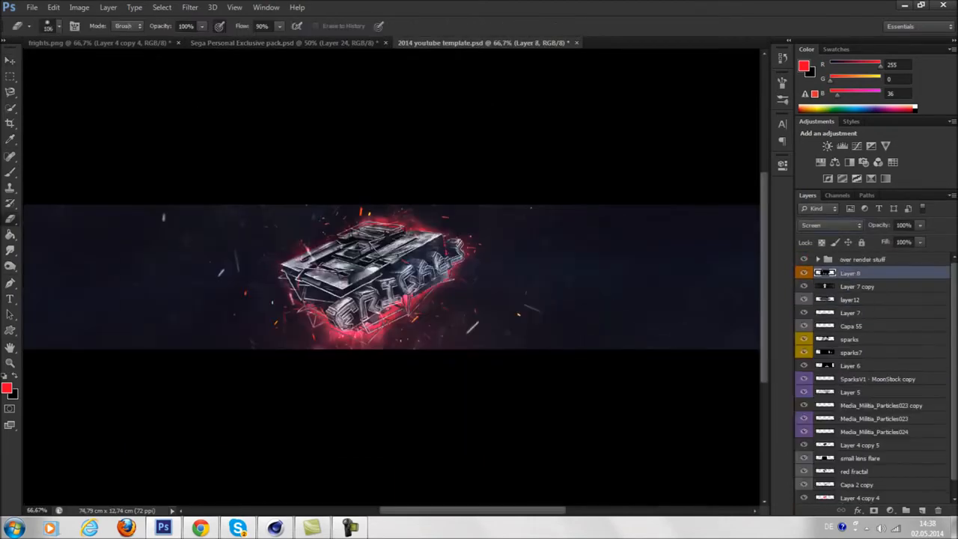
left_click(632, 42)
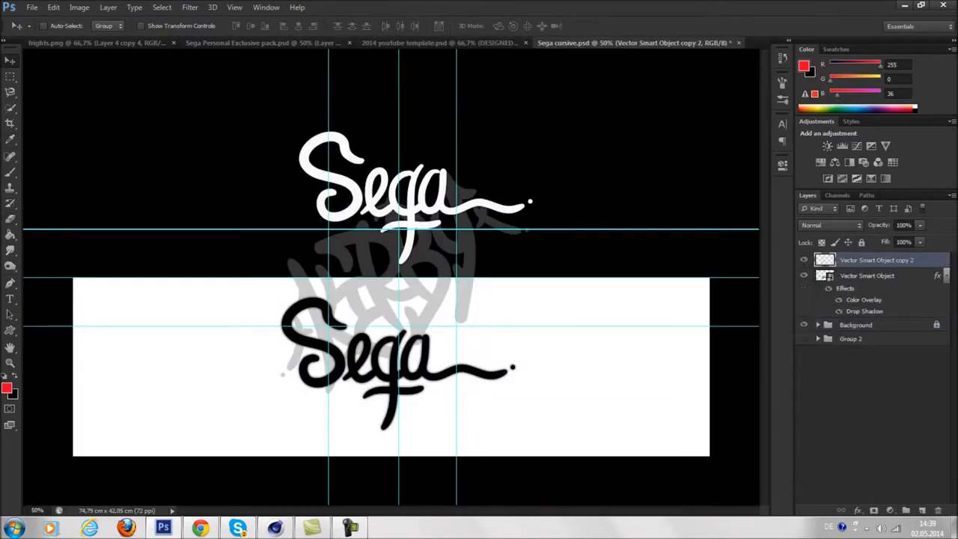
left_click(237, 528)
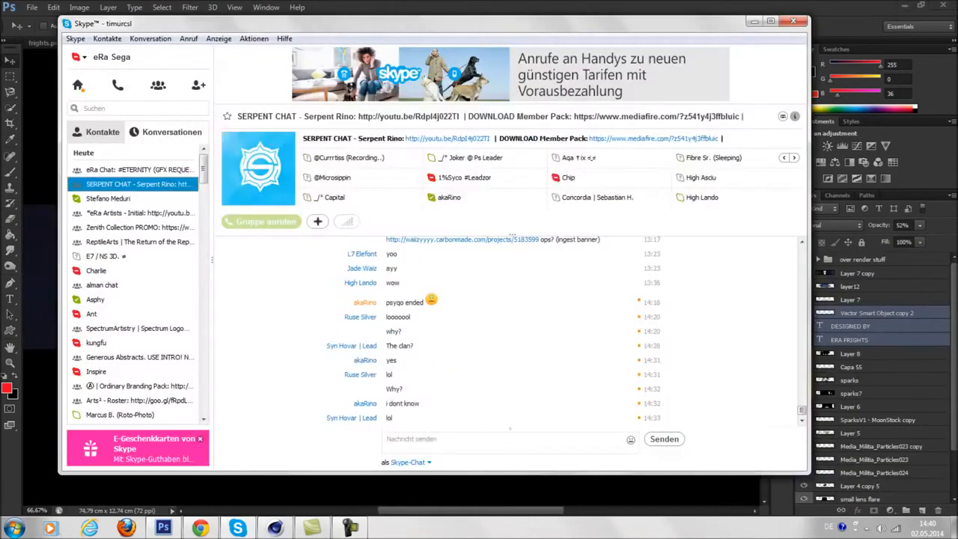